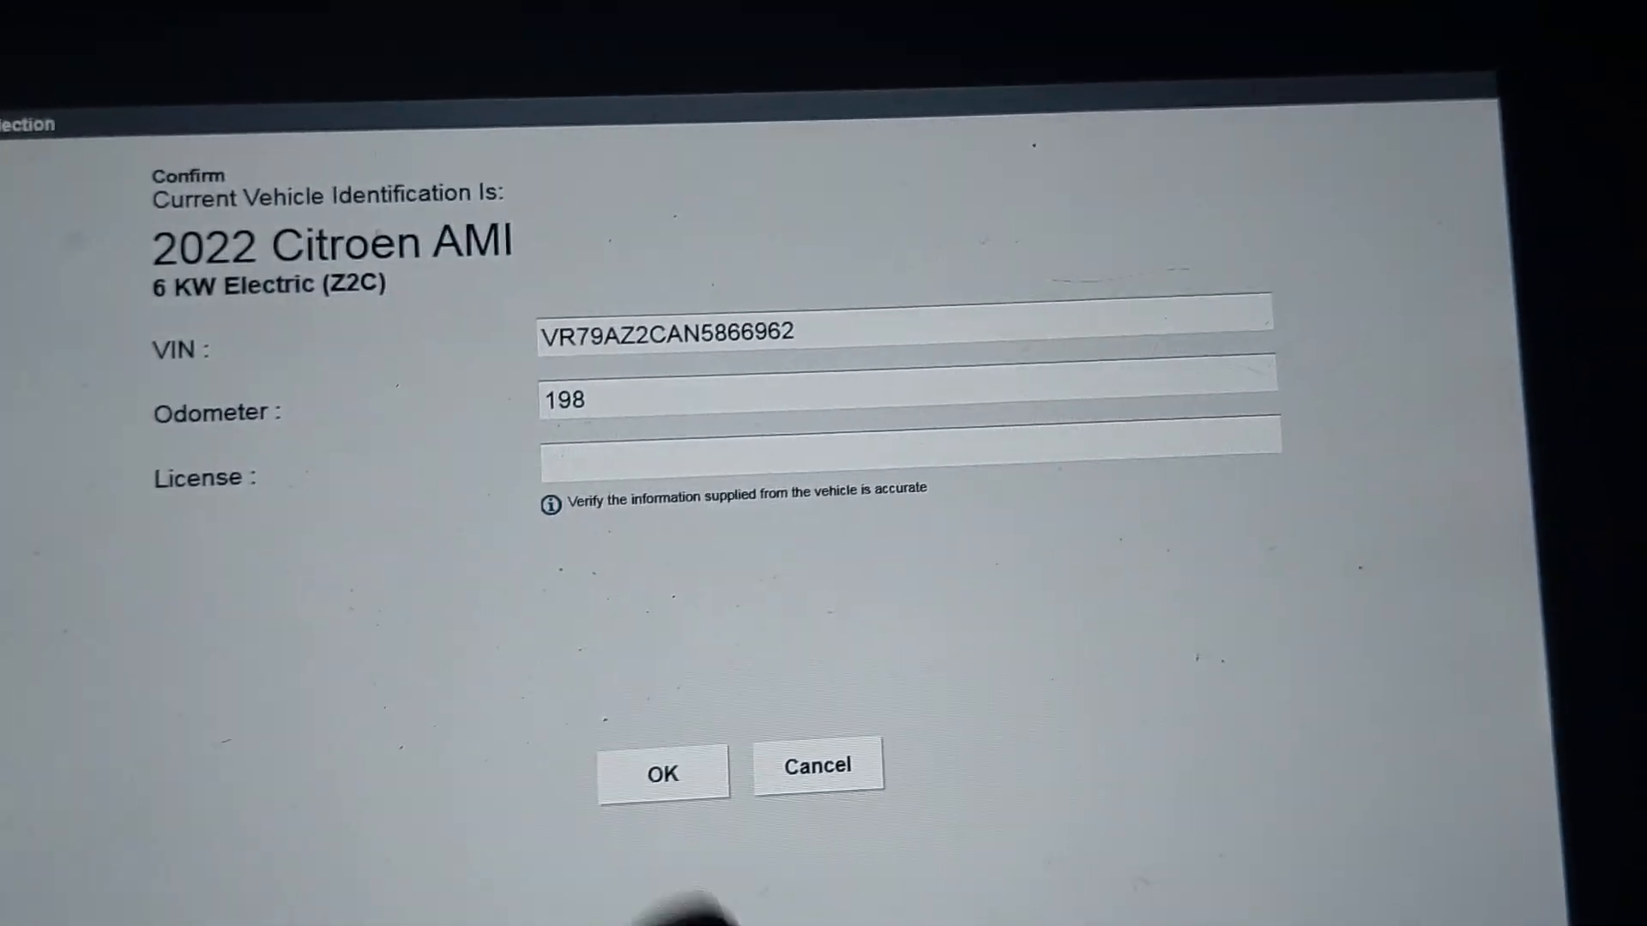
Step: Confirm the 2022 Citroen AMI vehicle identification to reach the service resets list
click(661, 772)
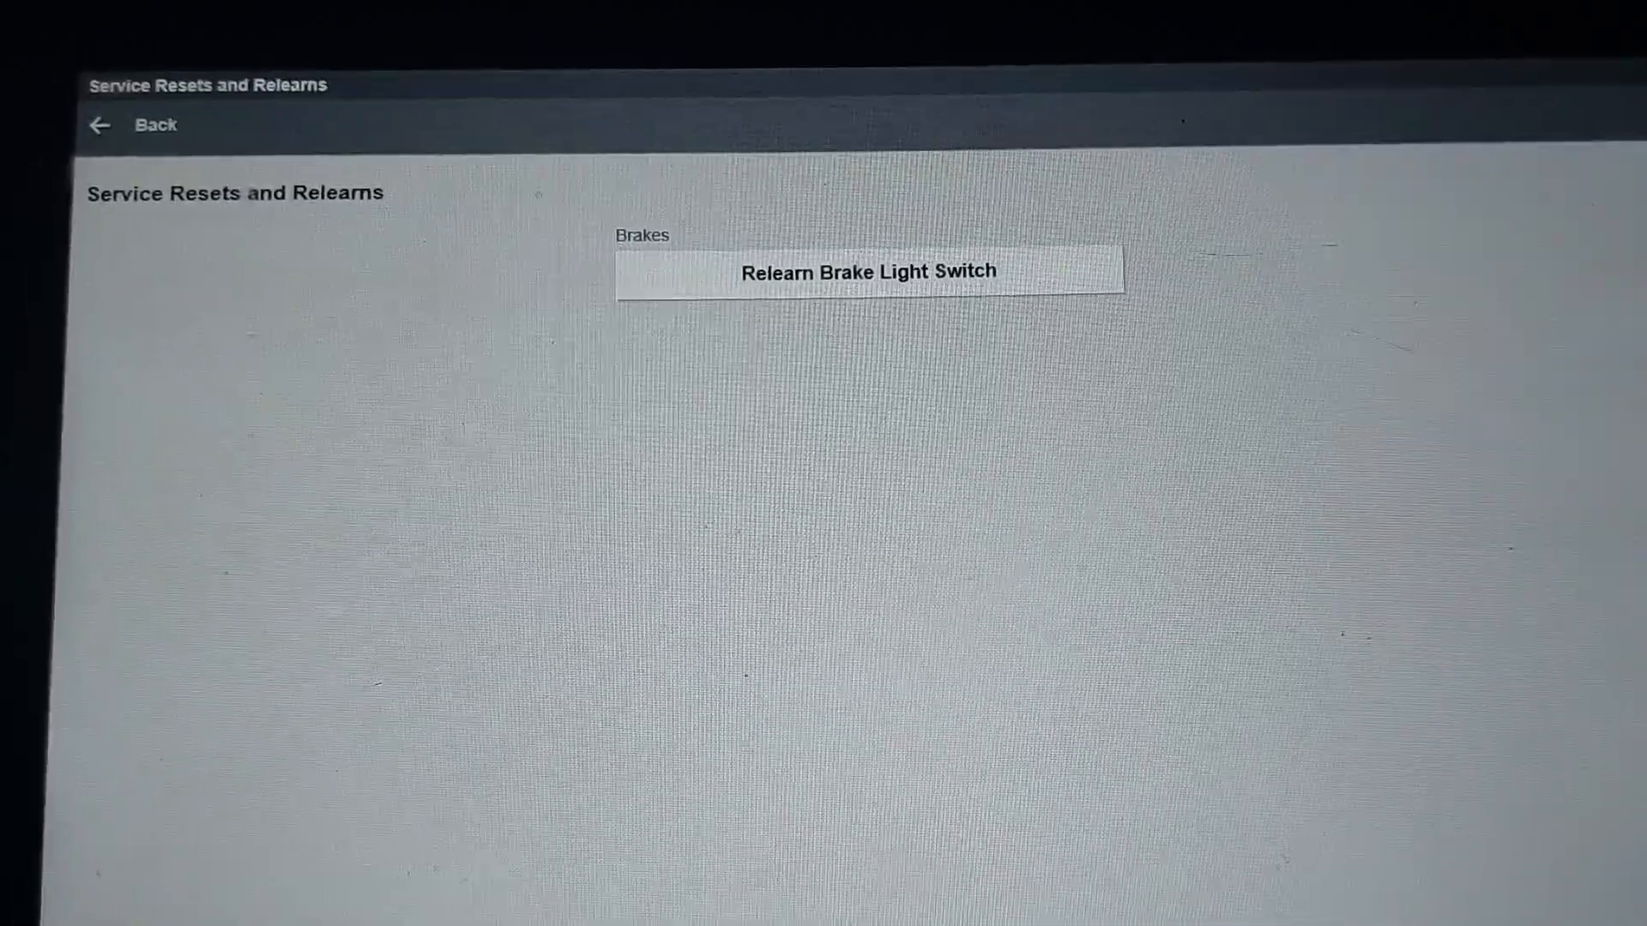
Step: Open Relearn Brake Light Switch, then Functional Resets and Calibrations for the Electric Vehicle ECU
click(866, 271)
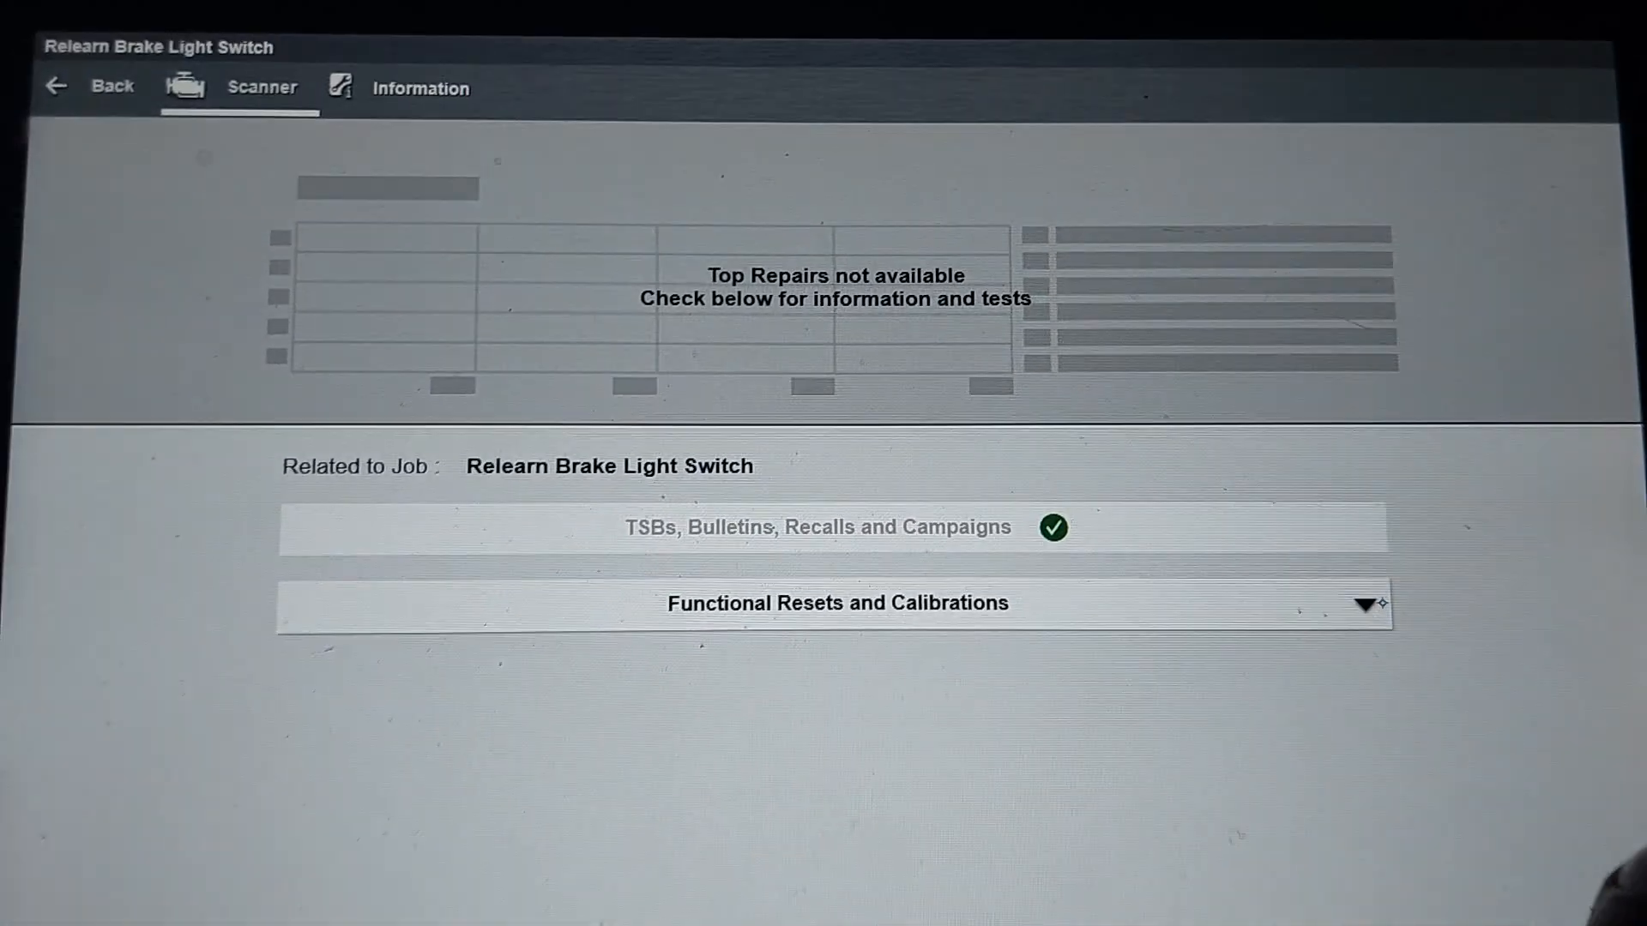
click(837, 603)
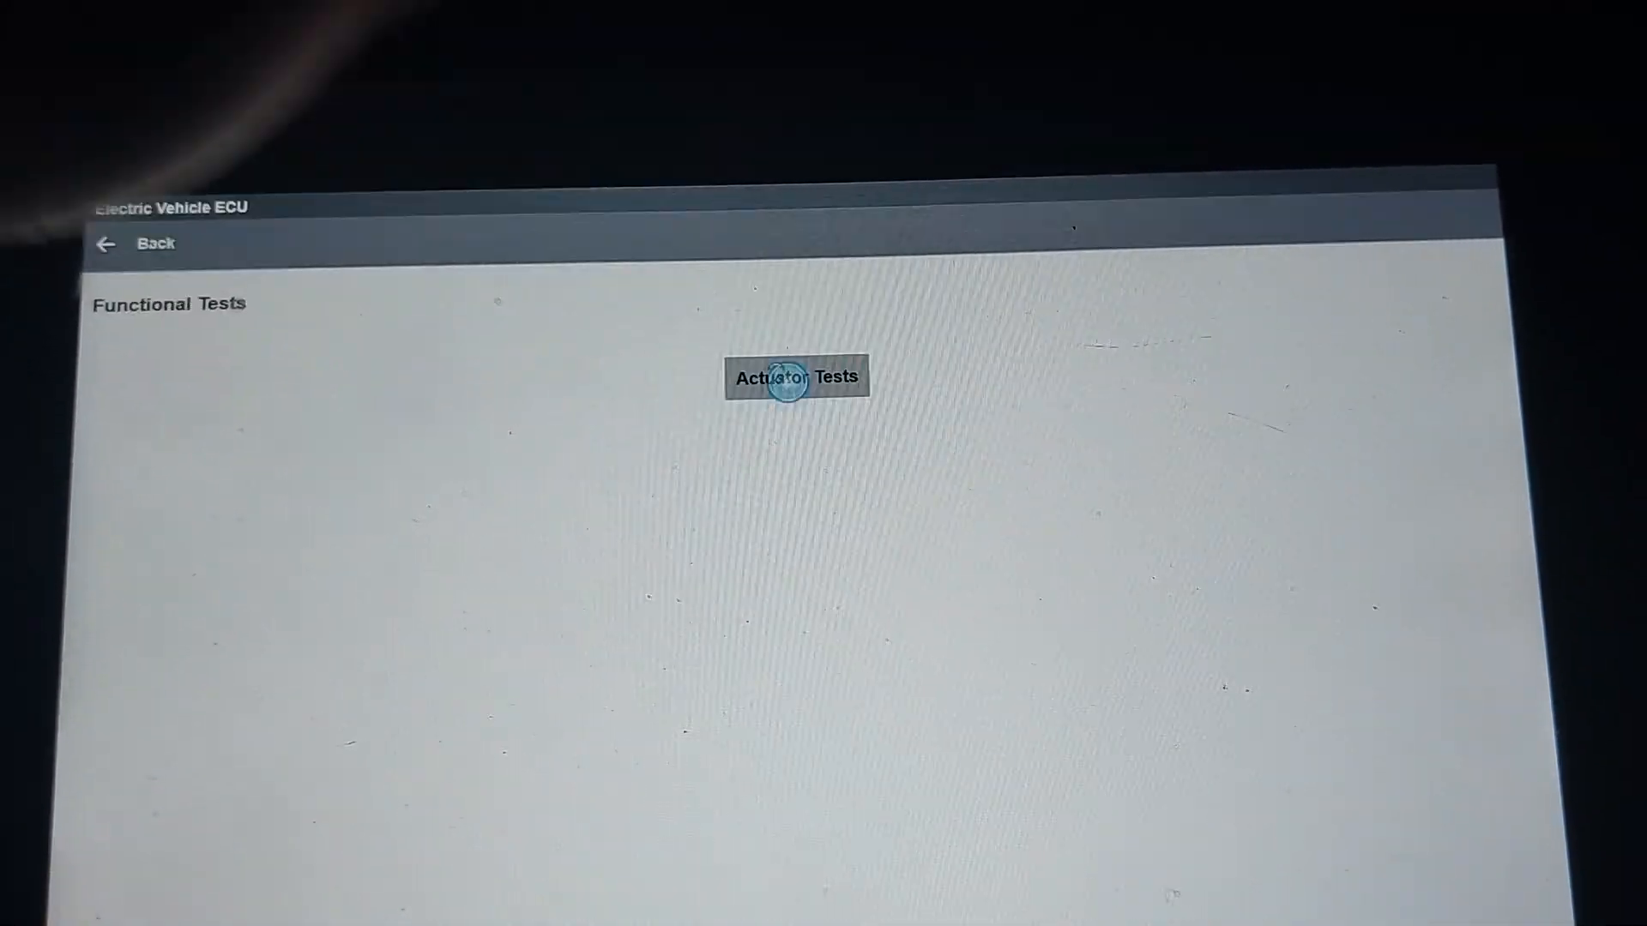
Step: Open Actuator Tests and acknowledge the fault code warning to see wiper and brake light tests
click(796, 377)
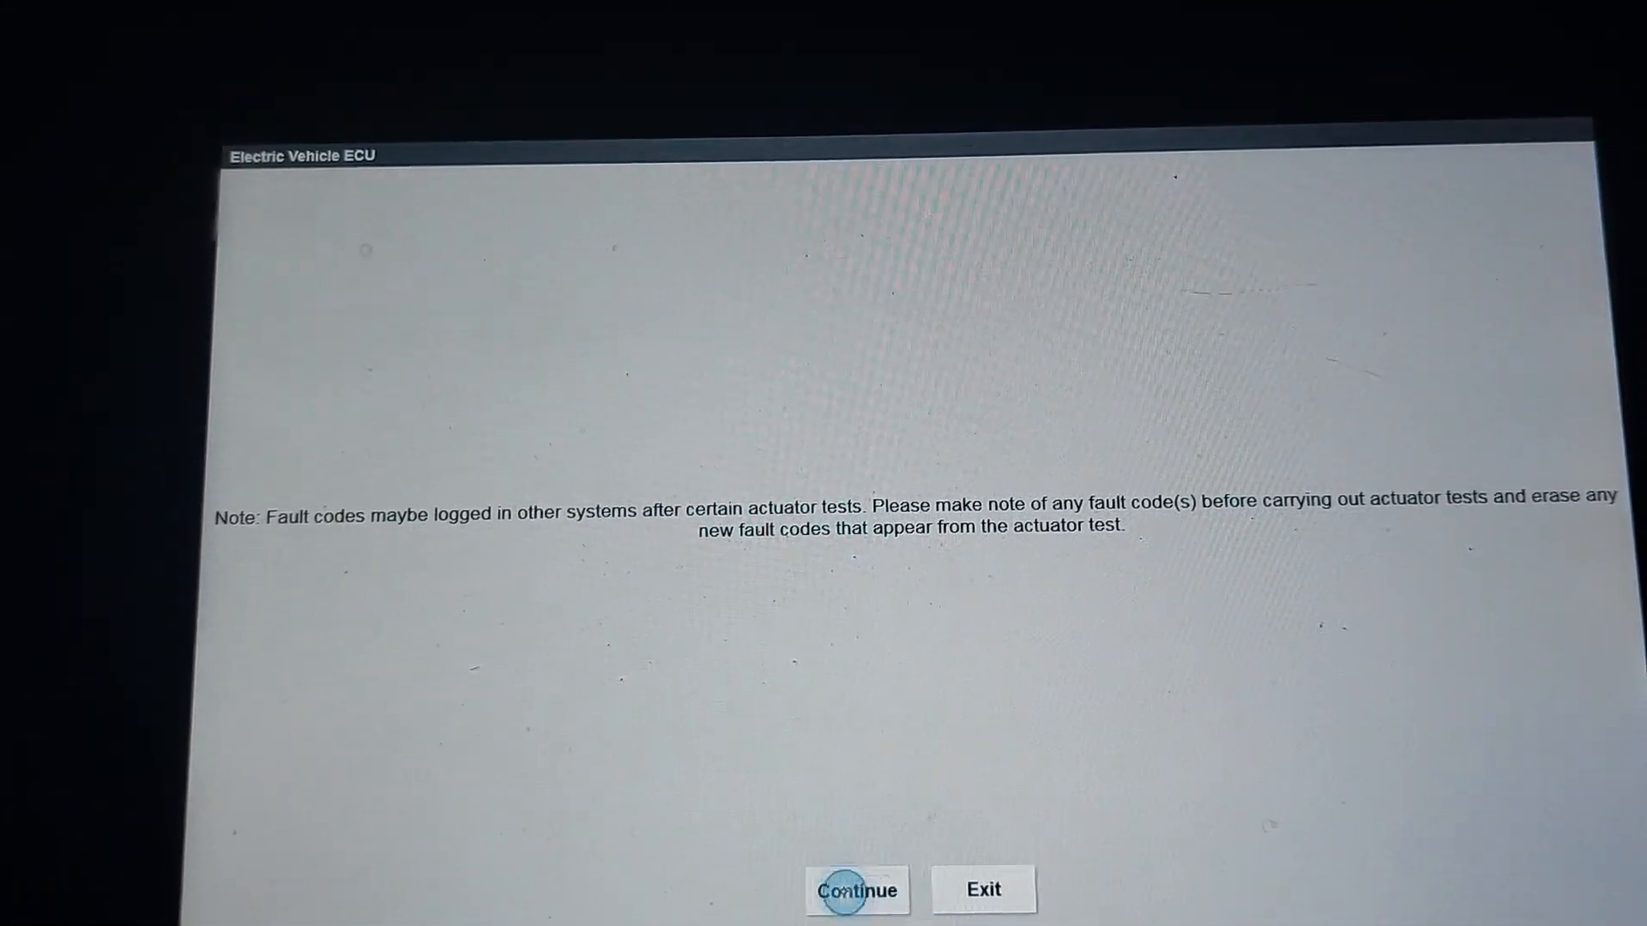
click(857, 890)
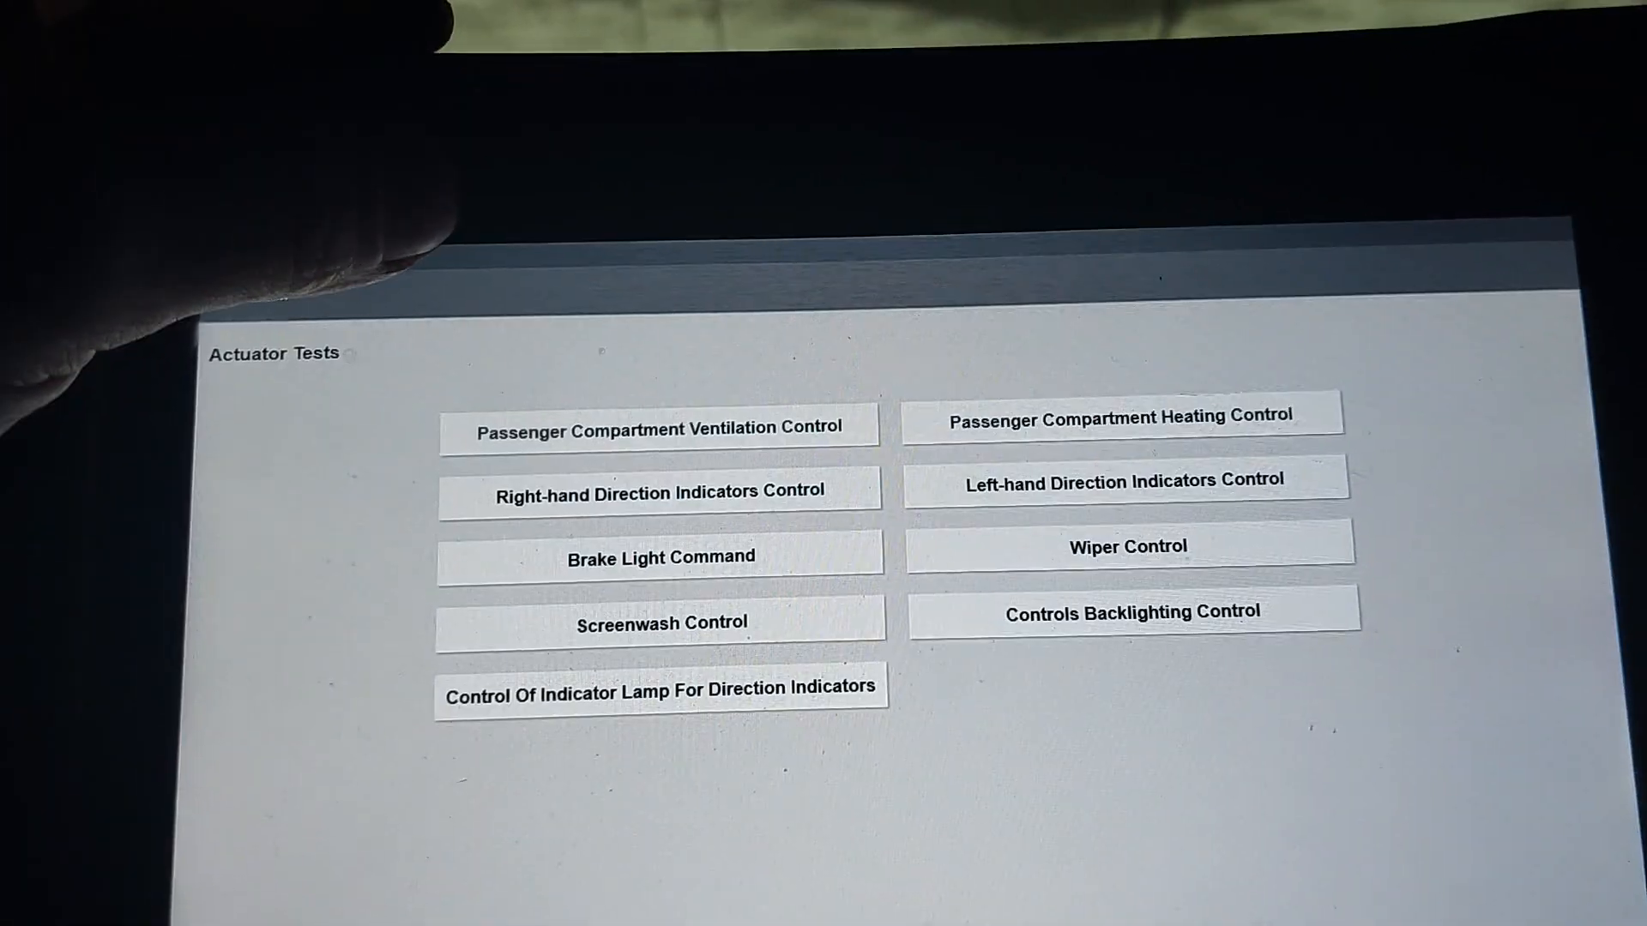
Step: Run one actuator test, then start the Right-hand Direction Indicators Control test
click(660, 426)
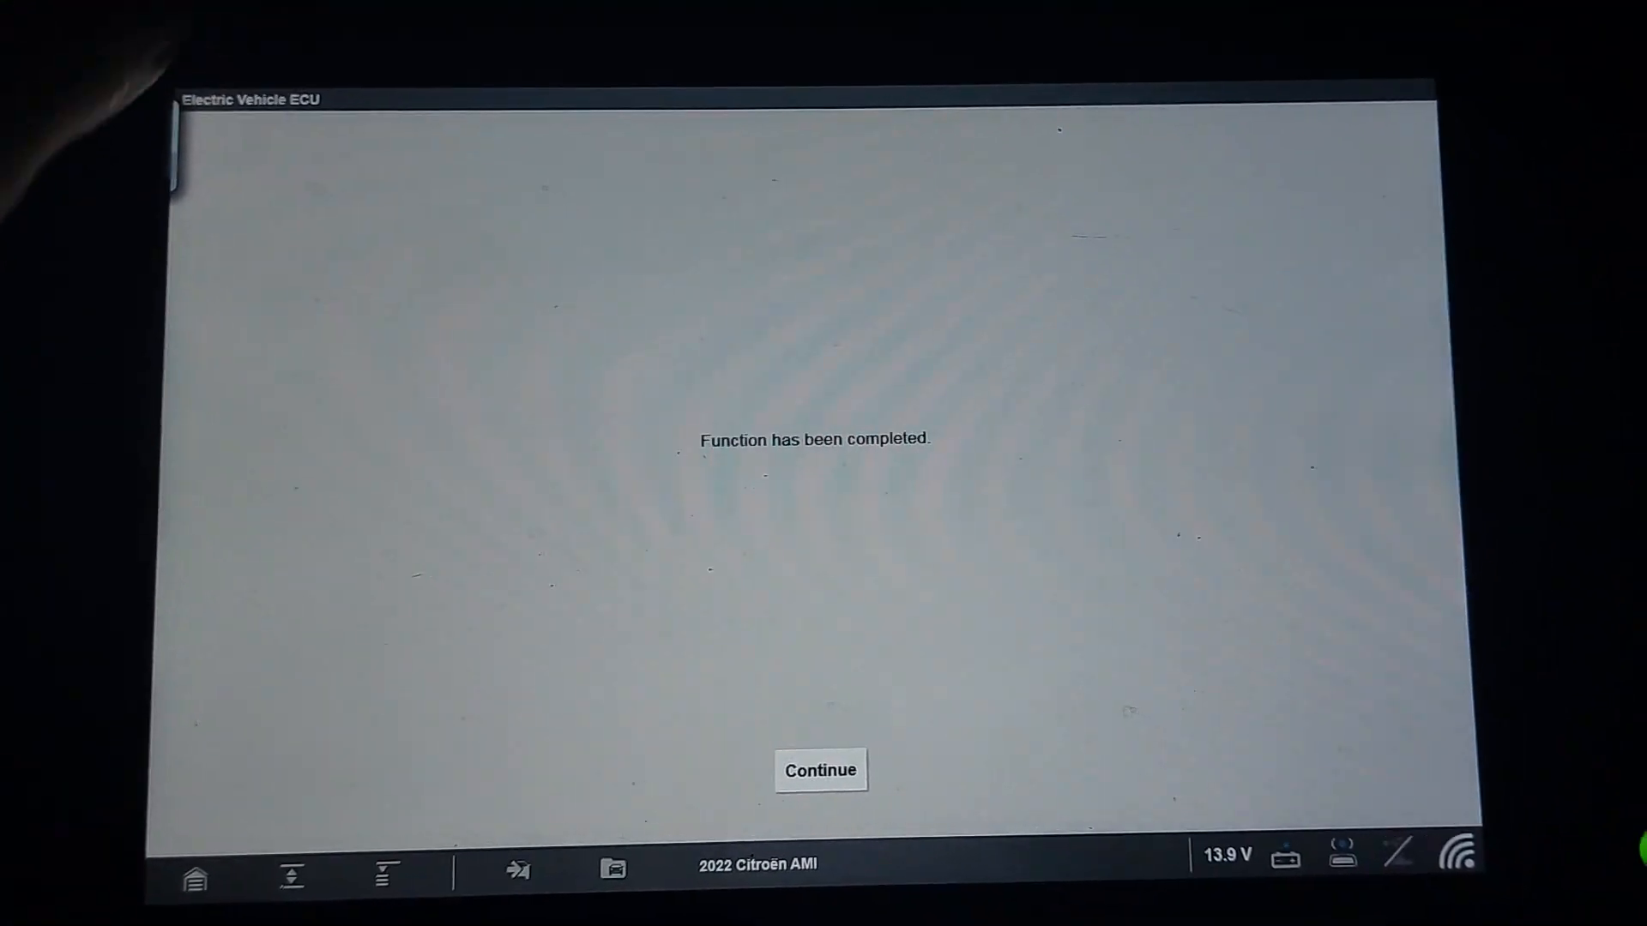
click(820, 770)
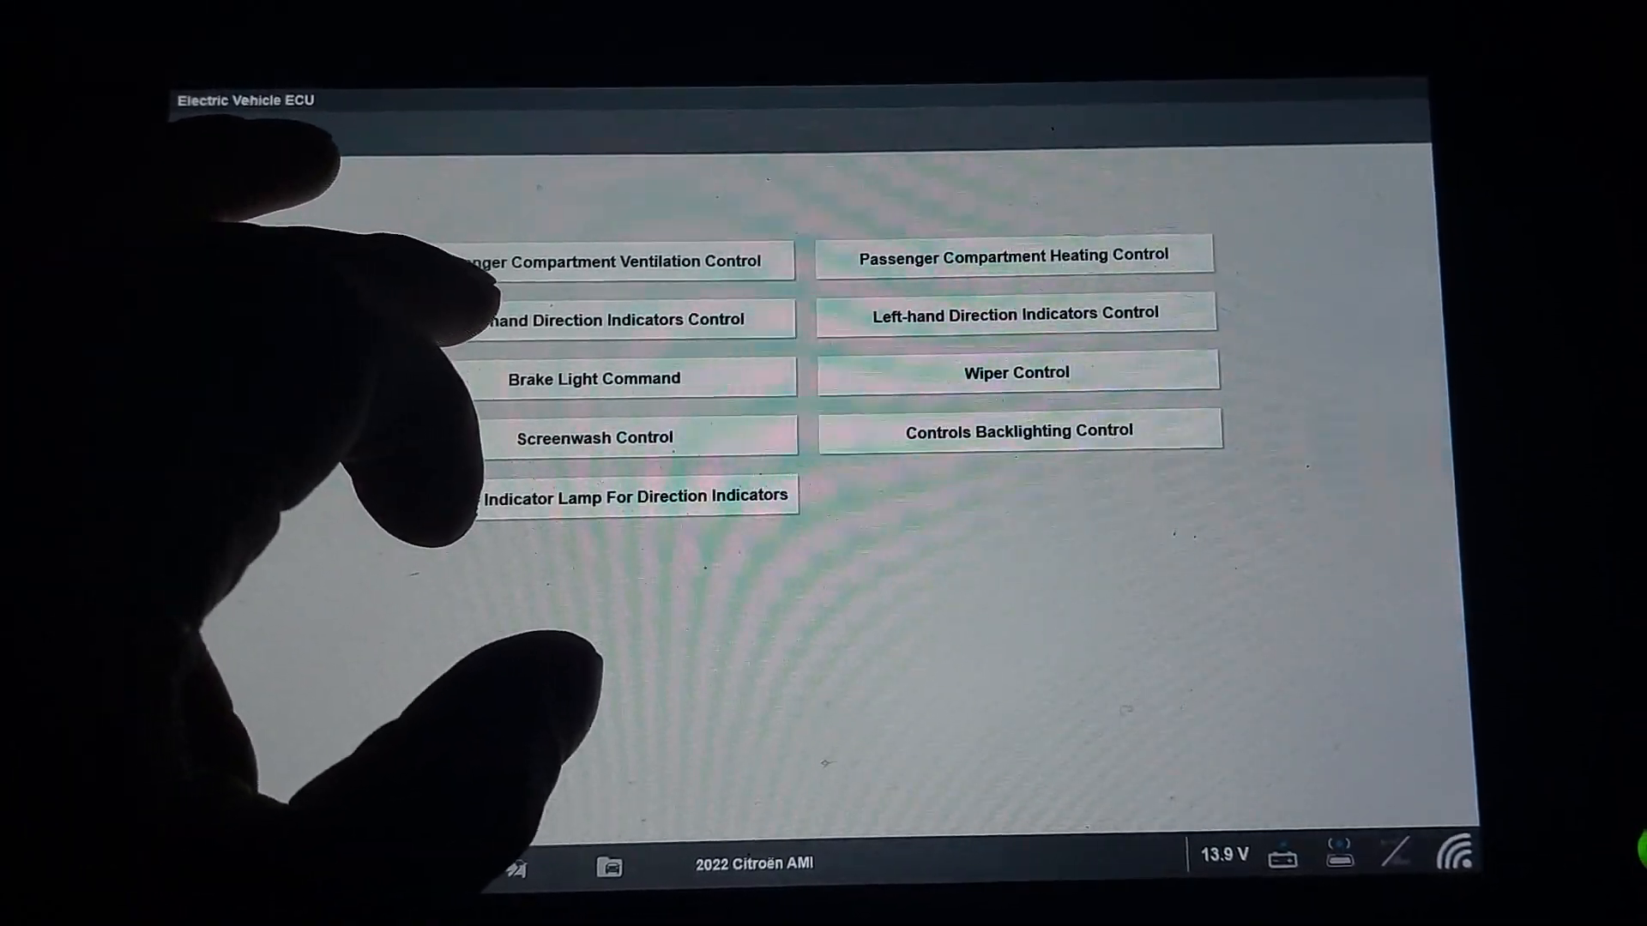
click(619, 318)
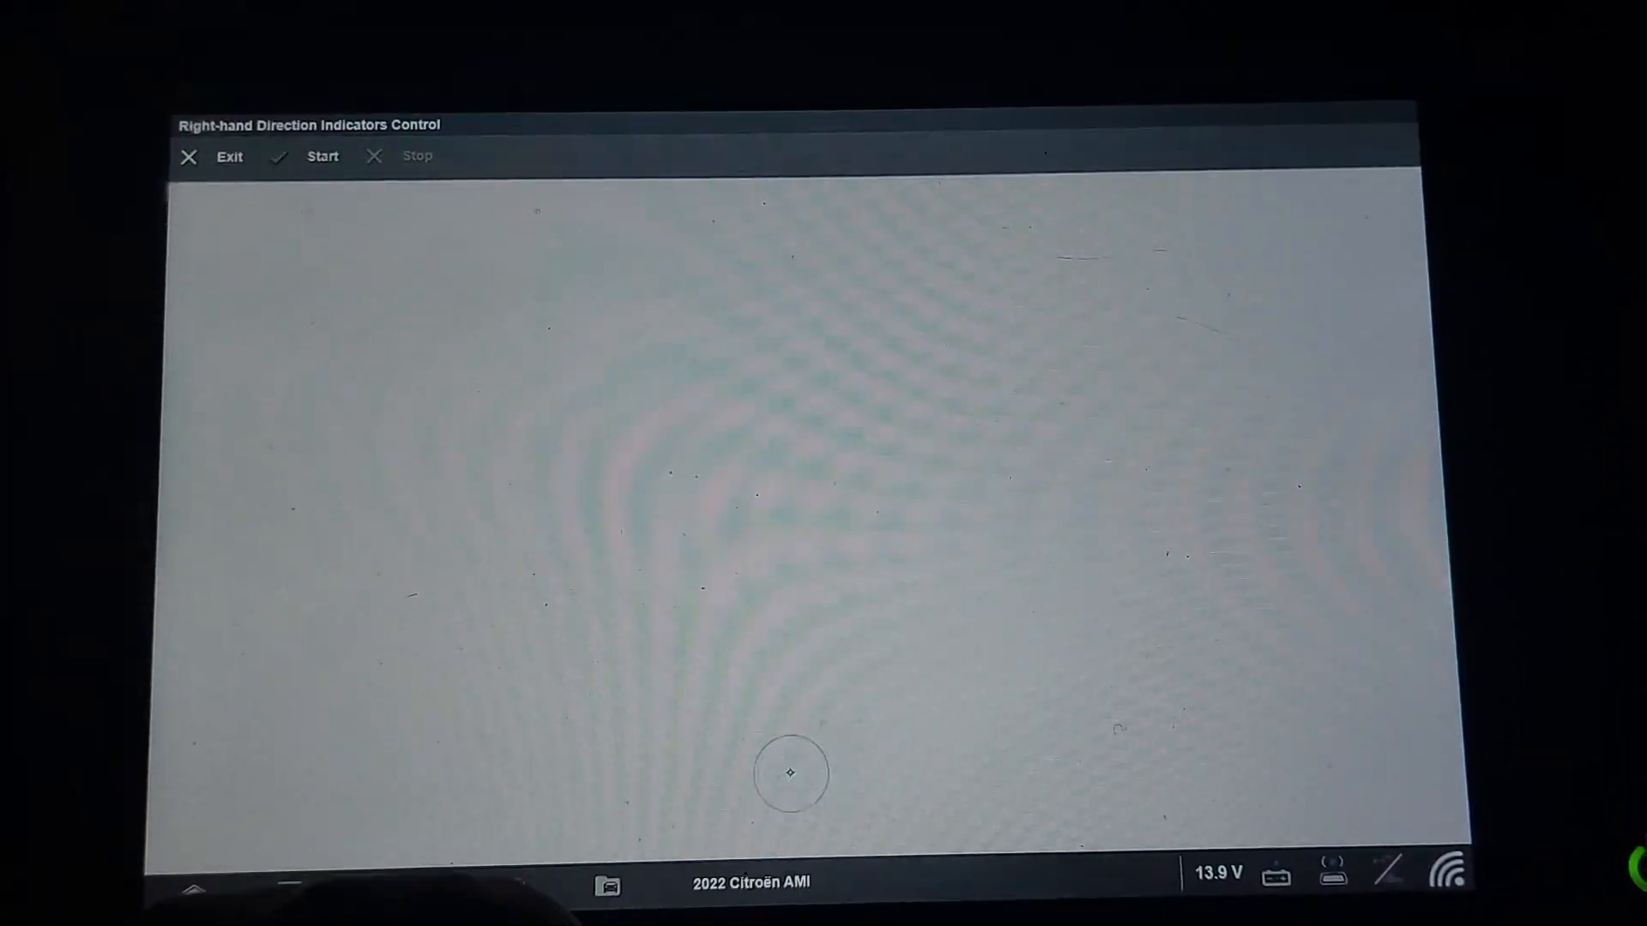
click(322, 155)
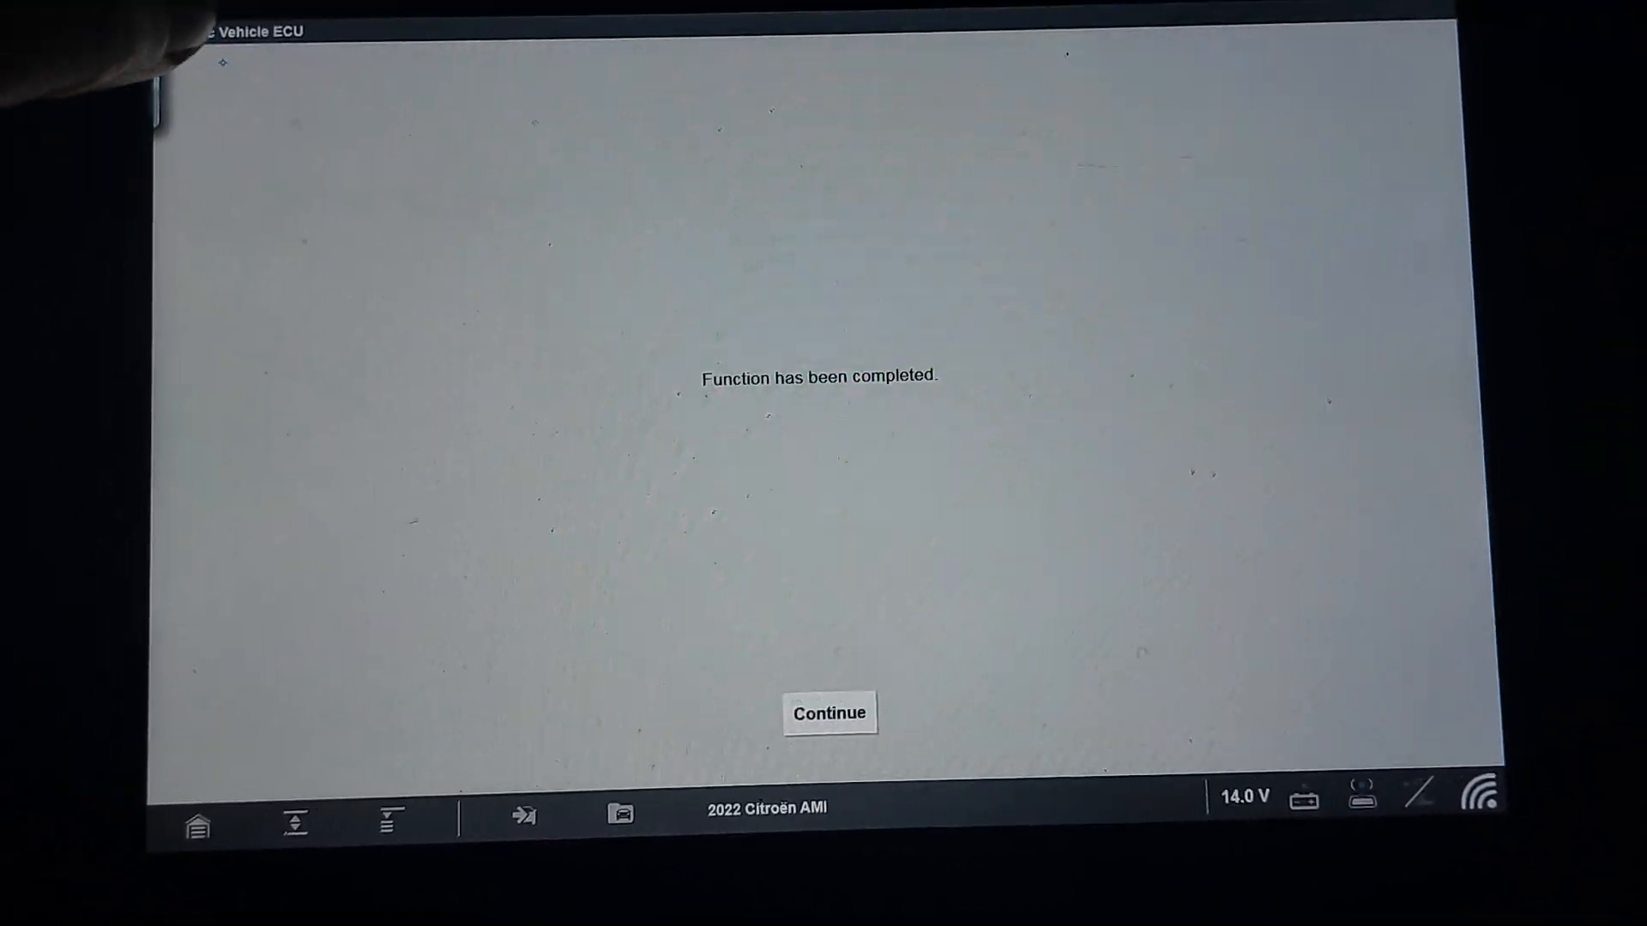
Step: Leave Actuator Tests and view live Command Status data, showing wiper control voltage 4.990 V
click(828, 712)
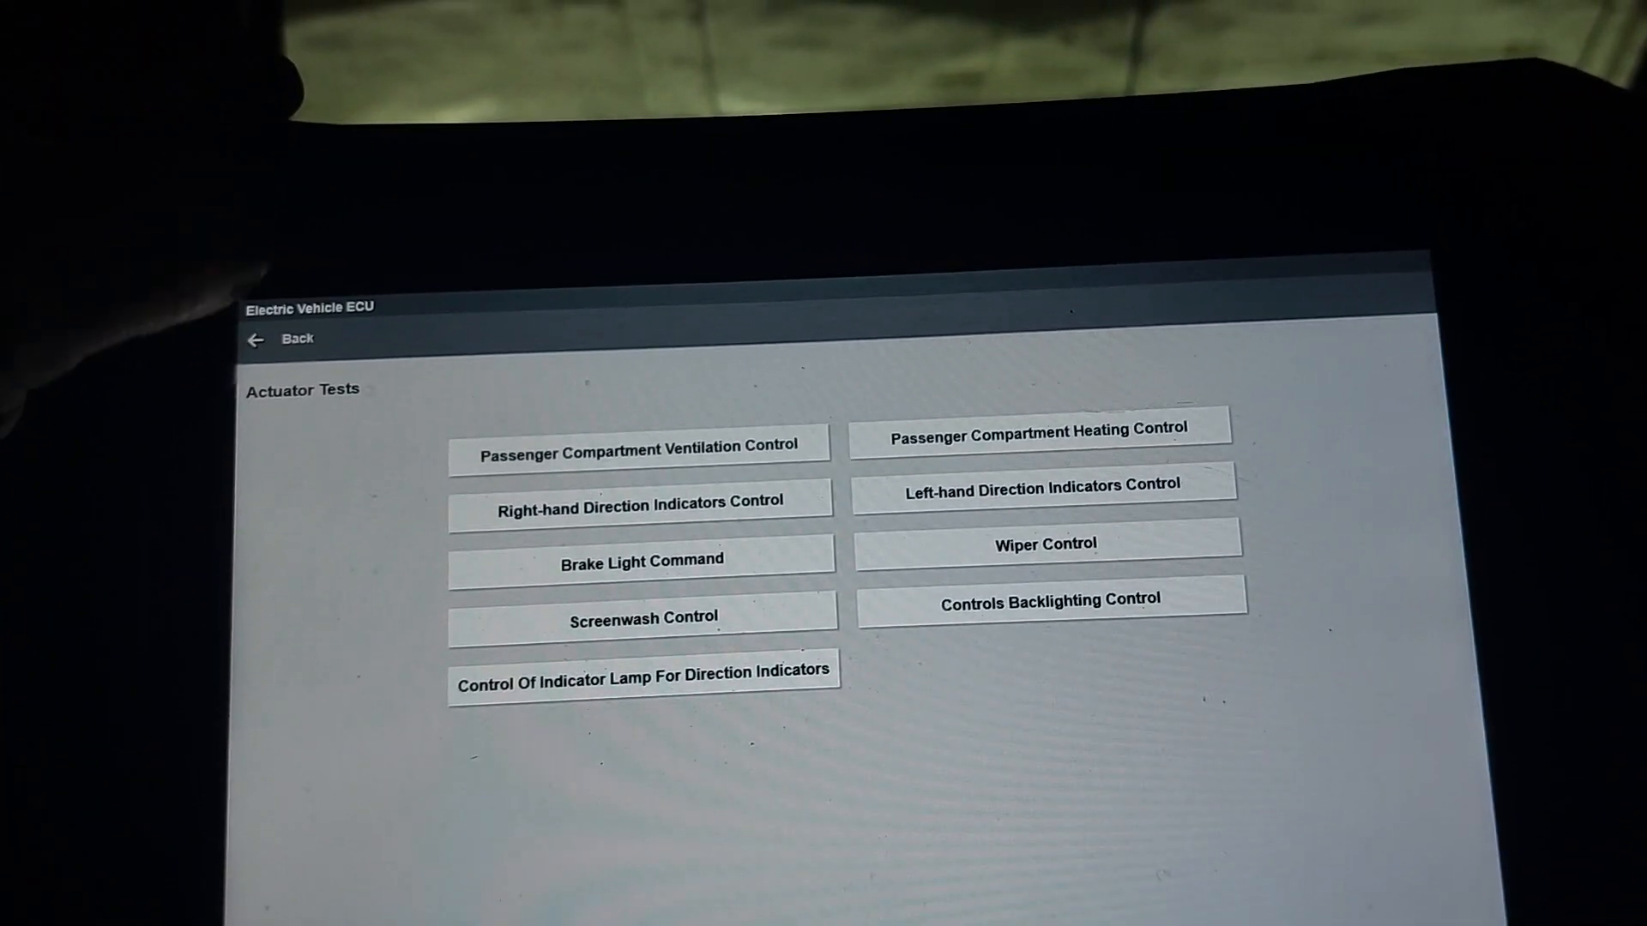
click(284, 338)
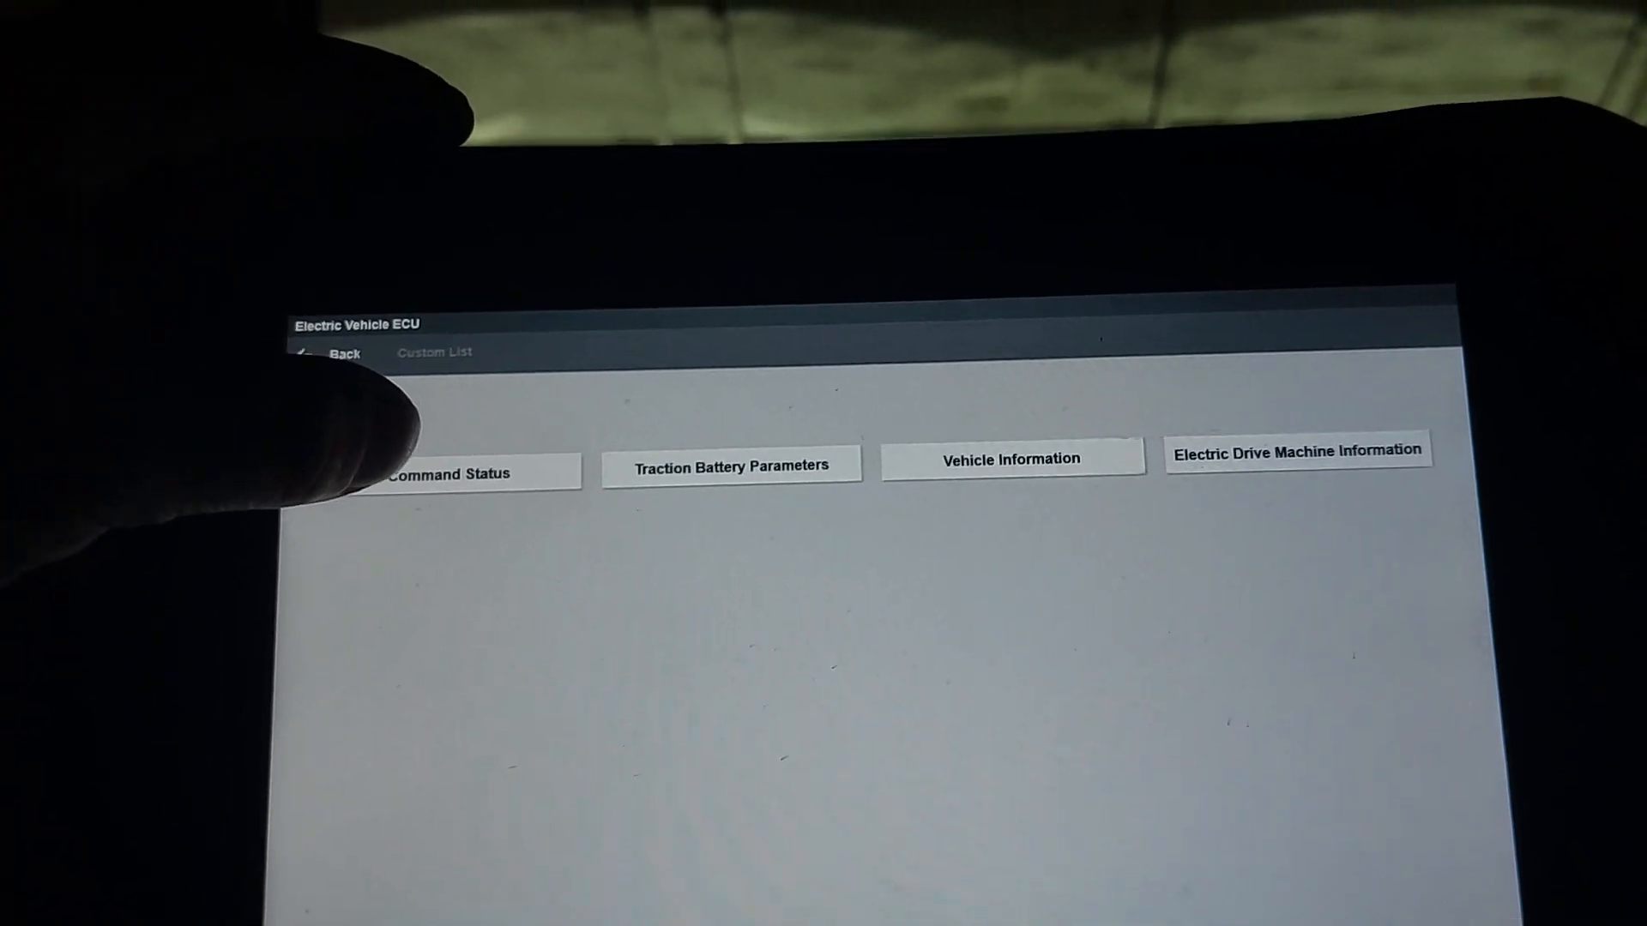
click(446, 472)
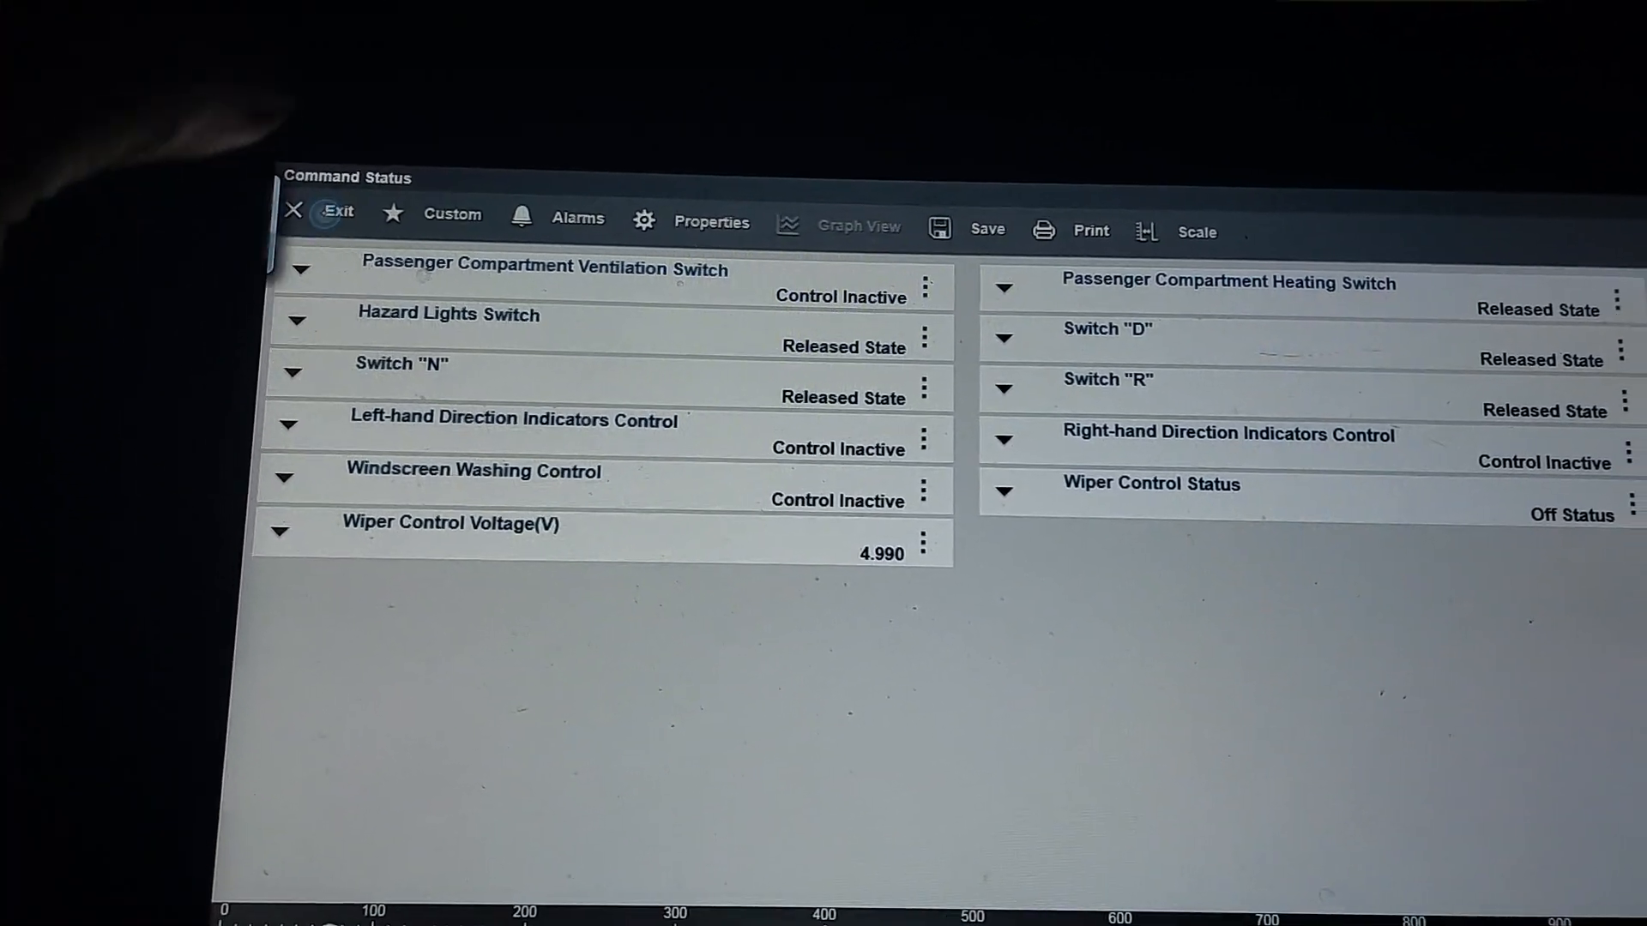
Step: Exit Command Status and show Traction Battery Parameters: 86% charge, 48.3 V pack voltage
click(336, 215)
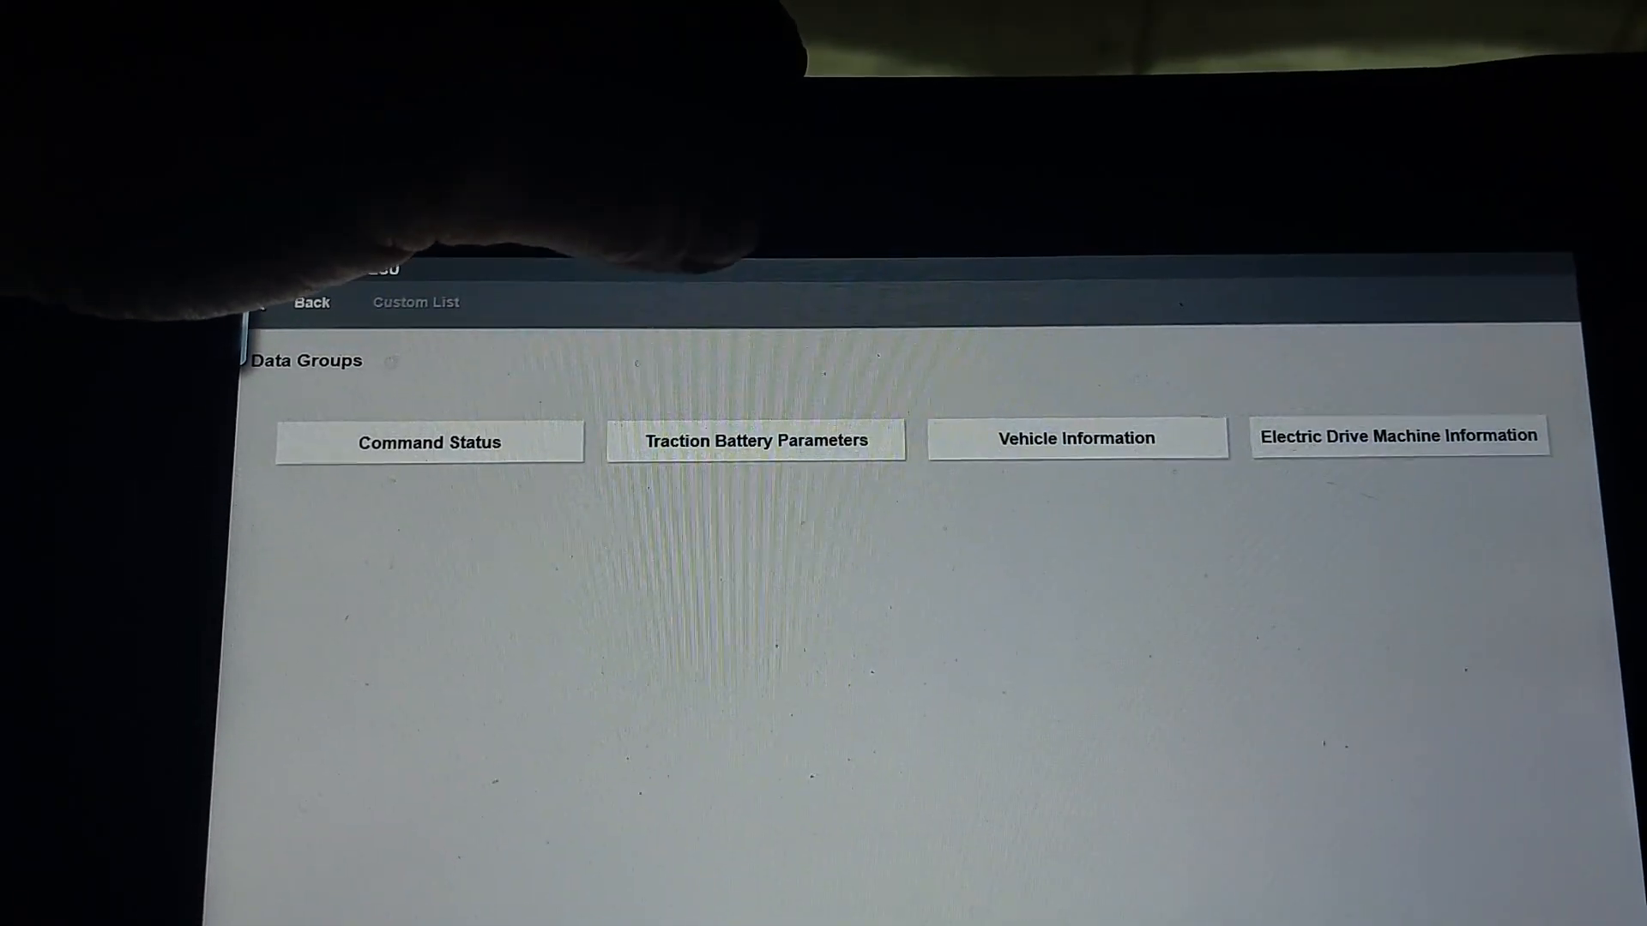
click(696, 534)
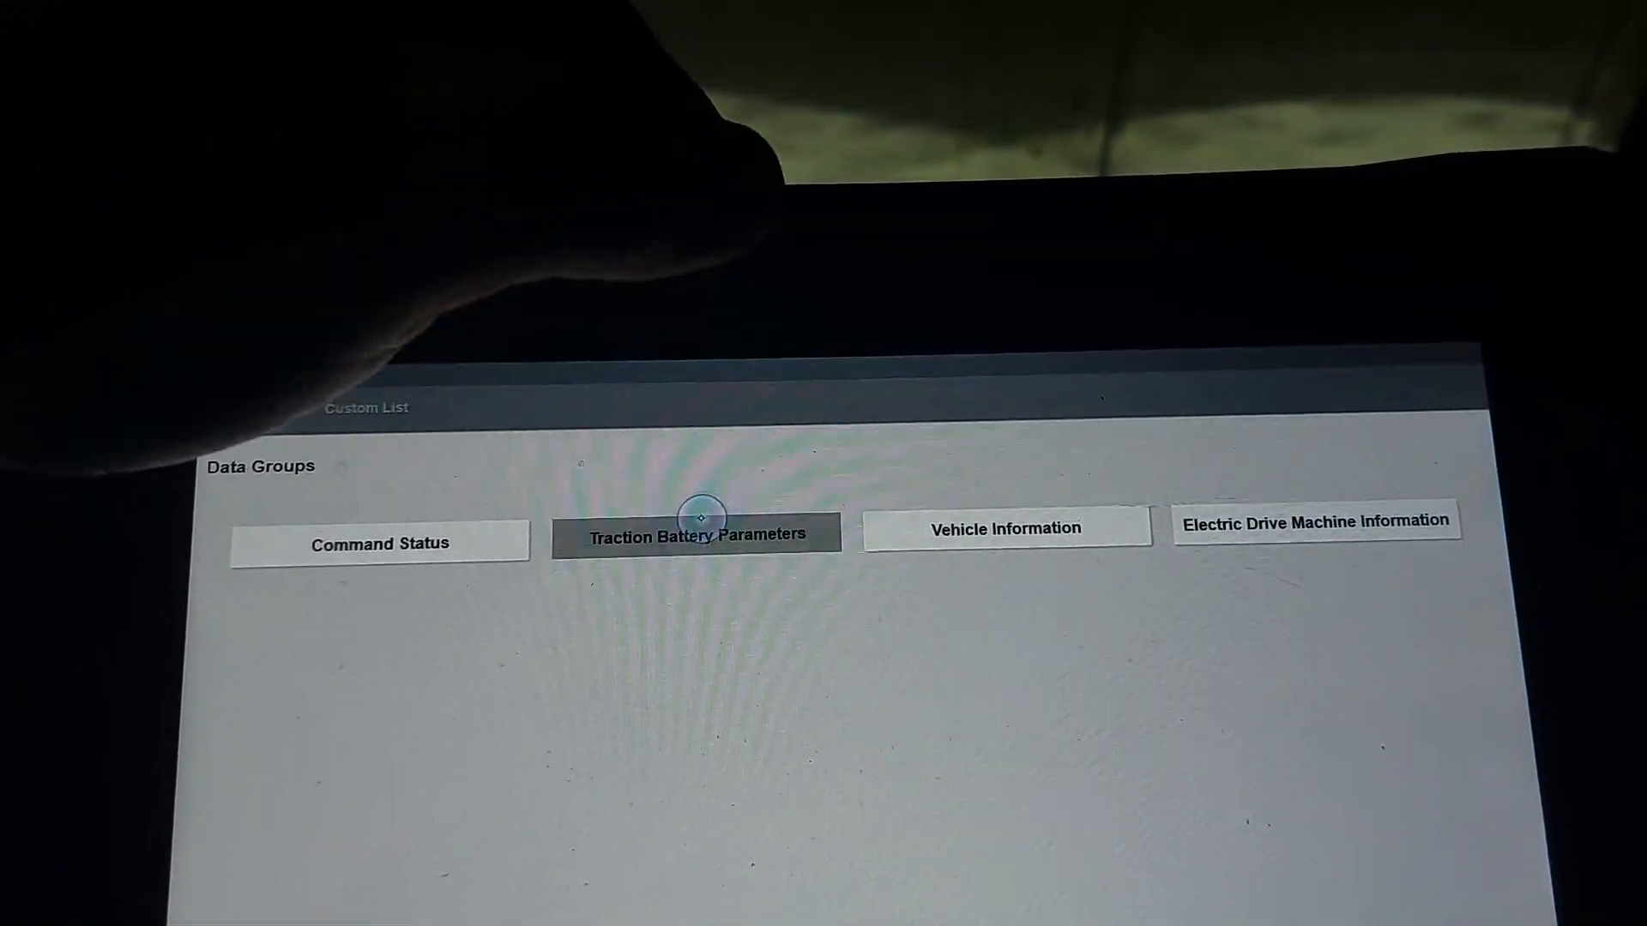
click(693, 533)
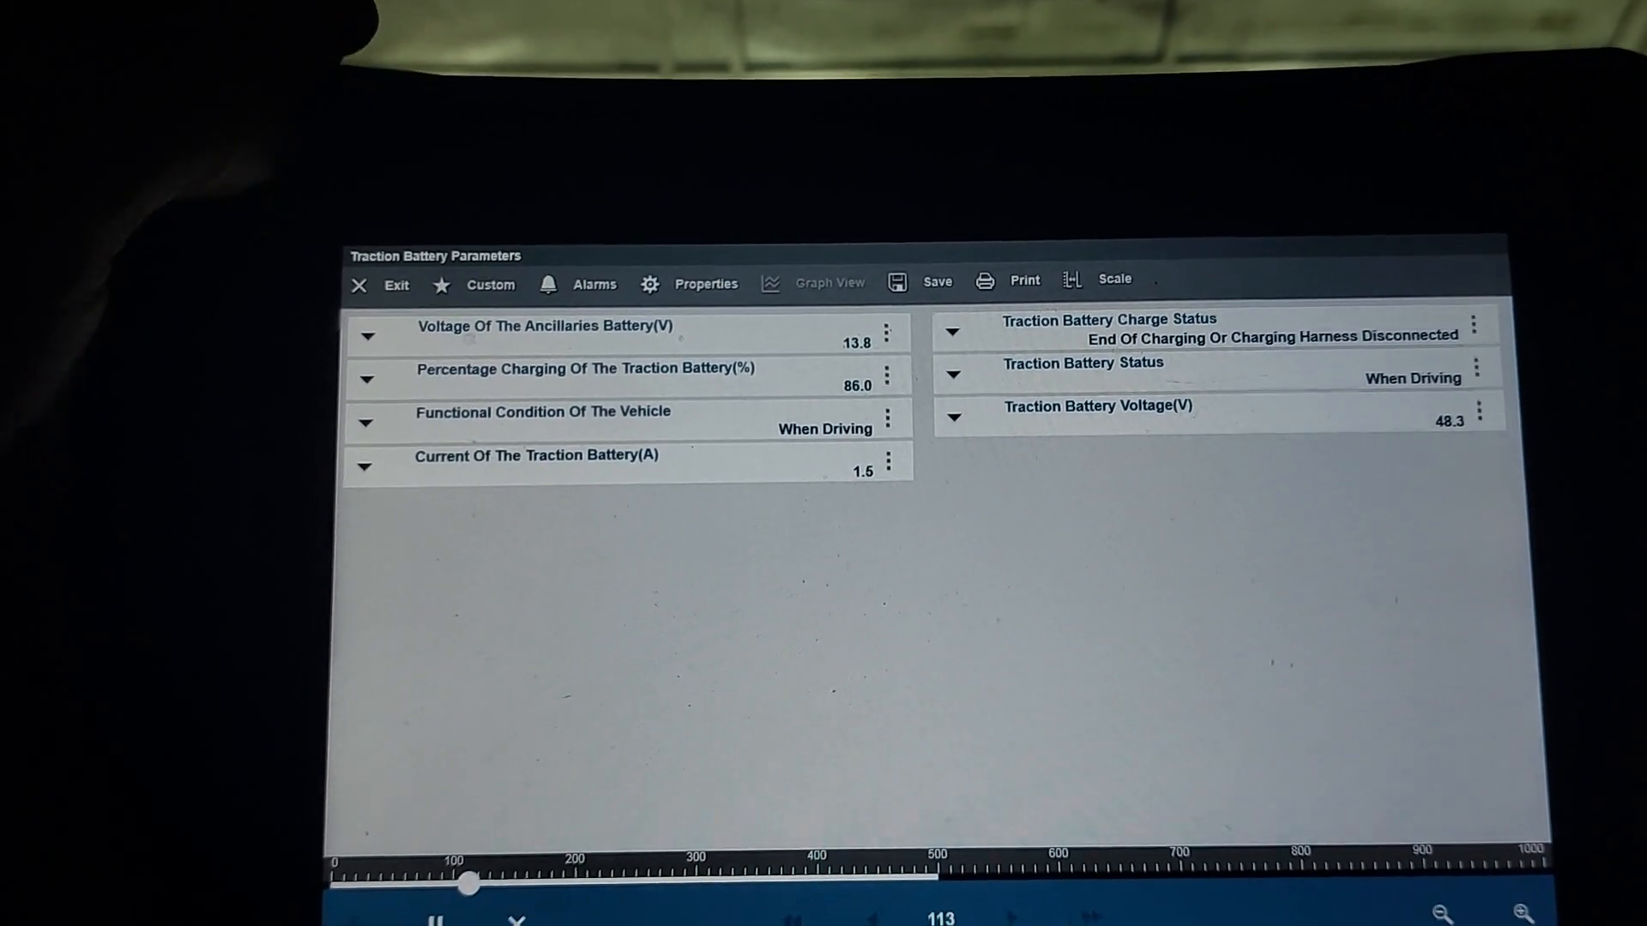
click(359, 285)
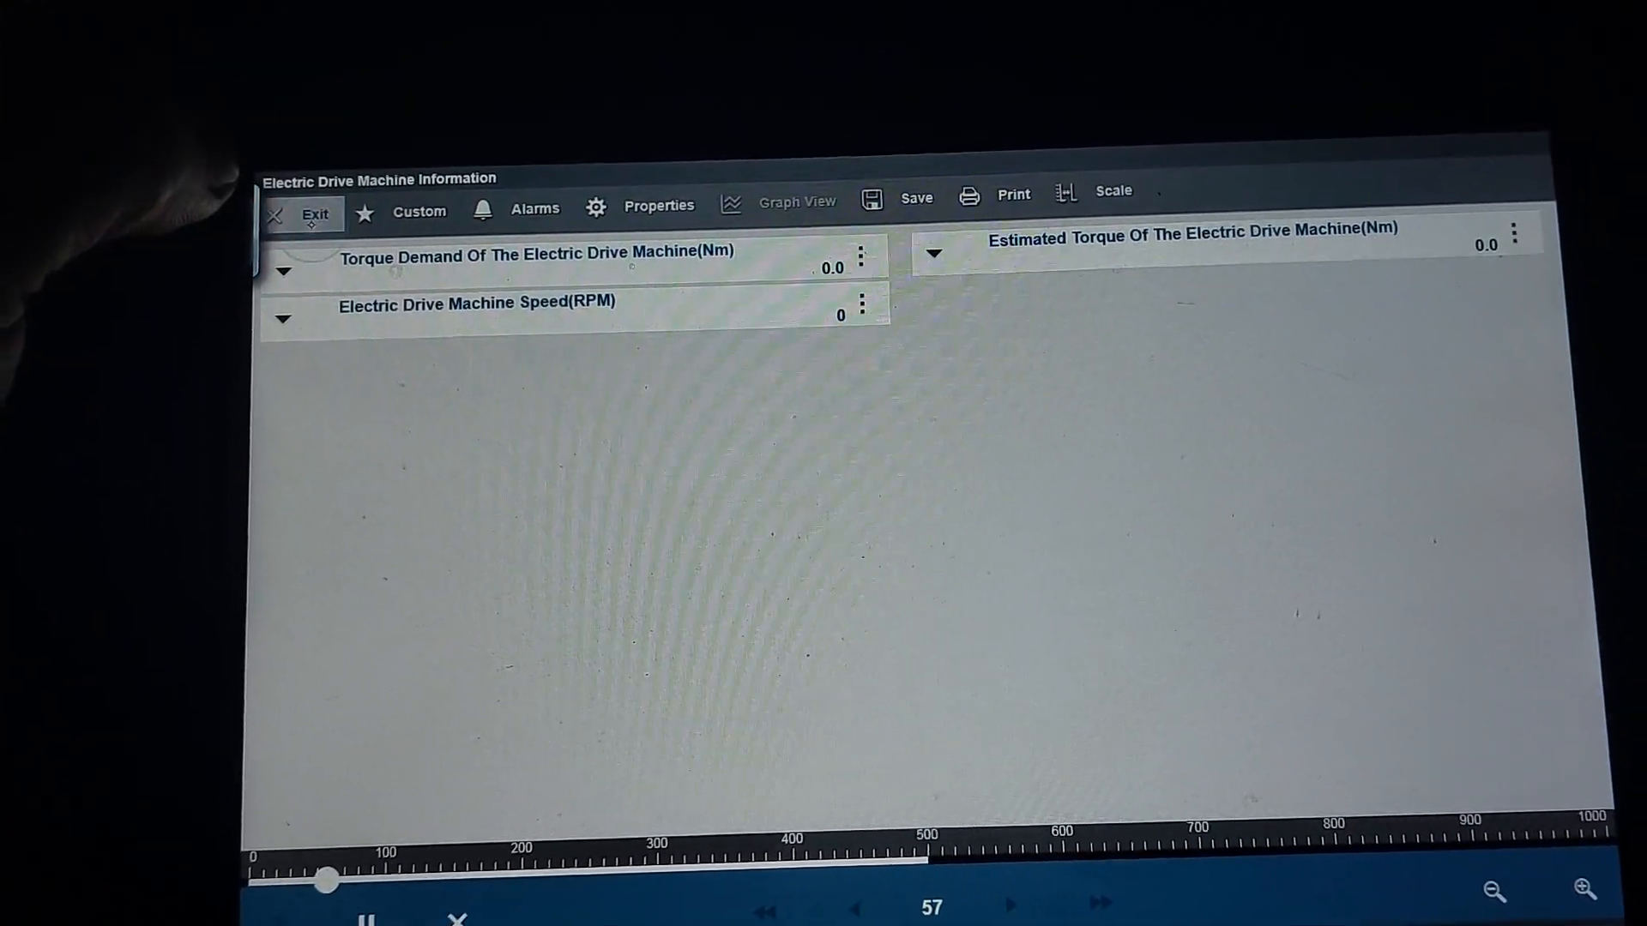
Step: Close electric drive machine readings, view ECU Information, and return to the Main Menu
click(313, 212)
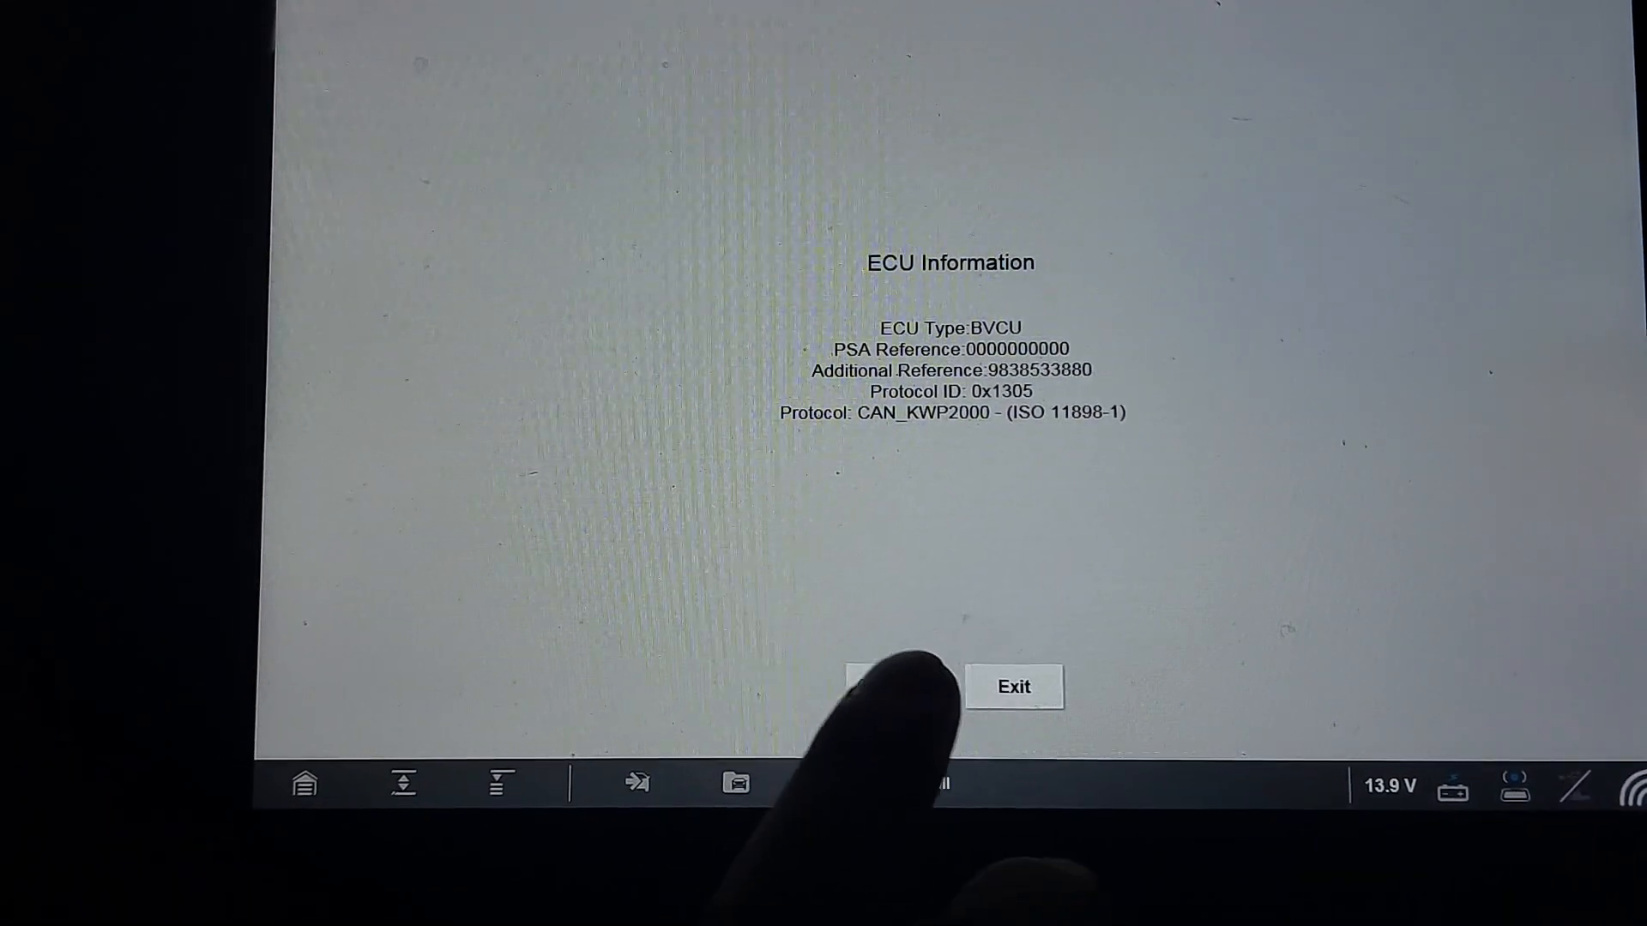
click(1012, 687)
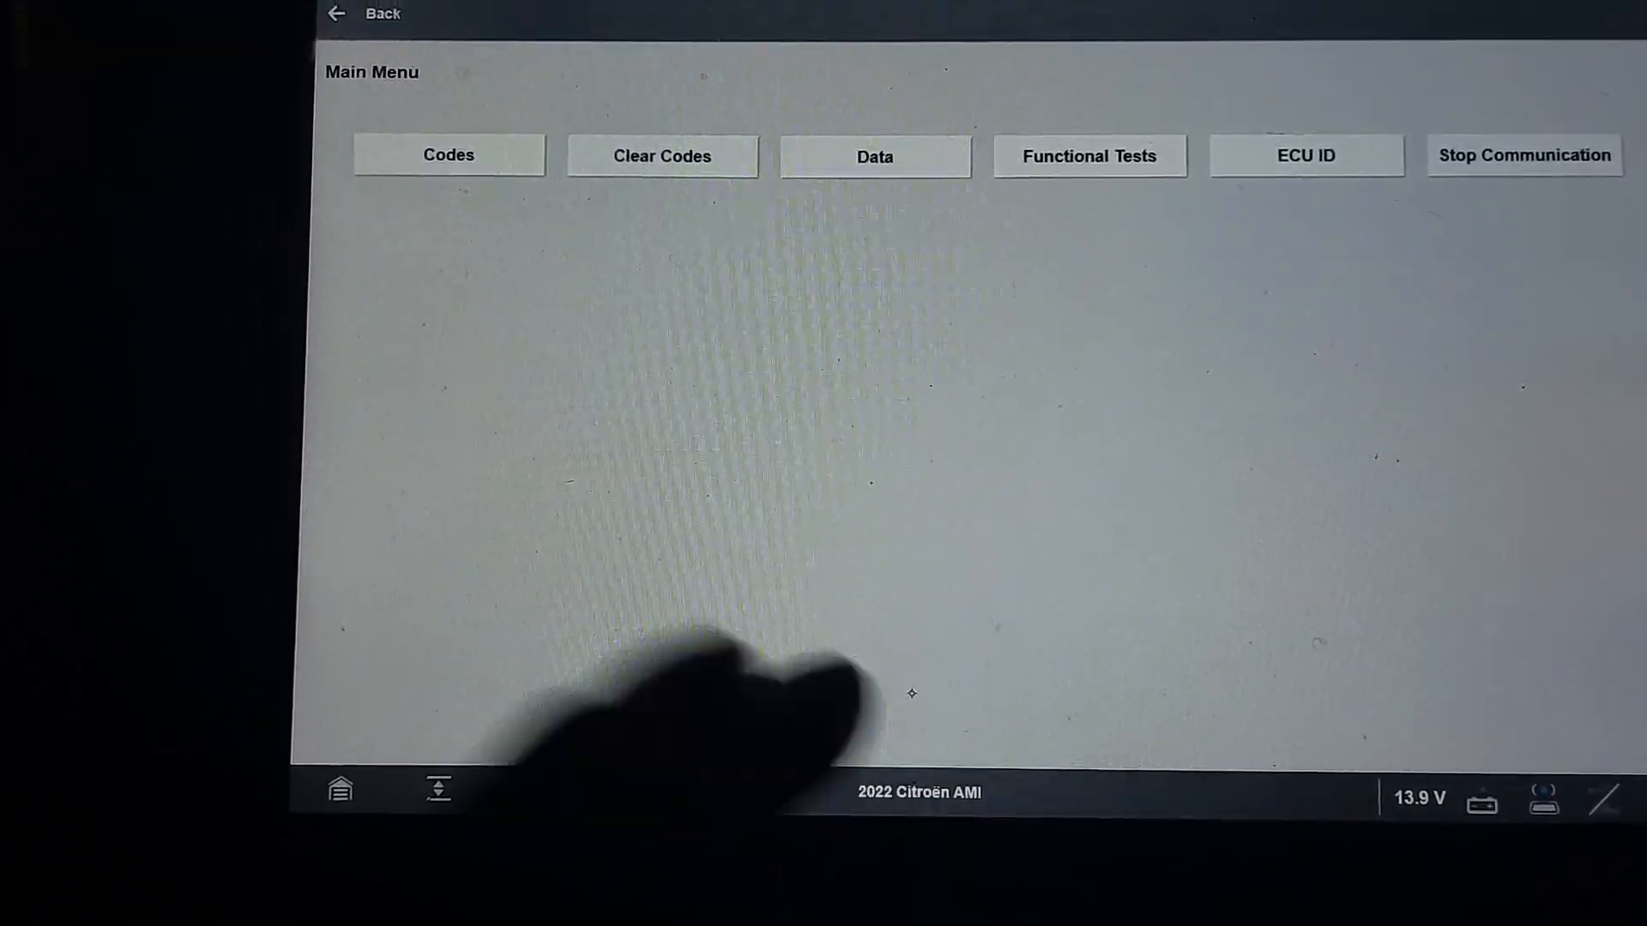